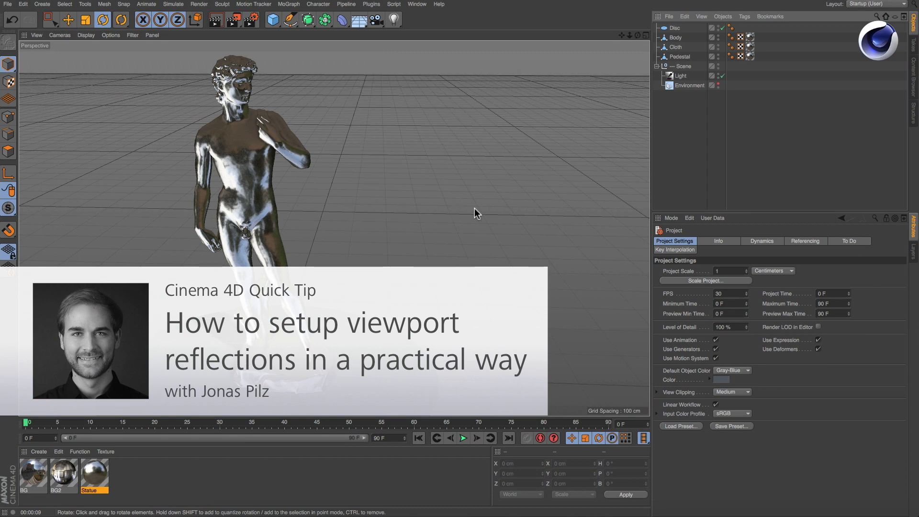
{"action": "mouse_move", "coordinate": [300, 181]}
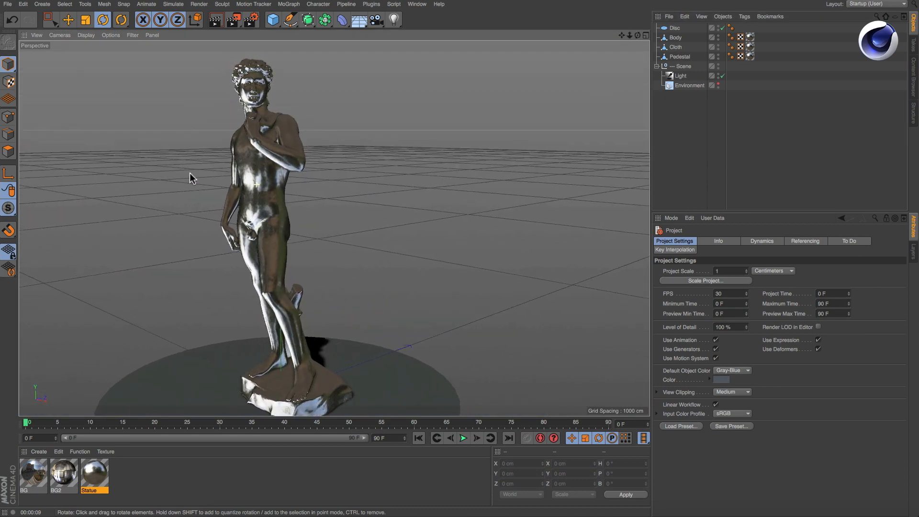
Orbit the perspective view around the chrome statue to a lower front angle.
{"action": "left_click_drag", "start_coordinate": [193, 177], "coordinate": [284, 189]}
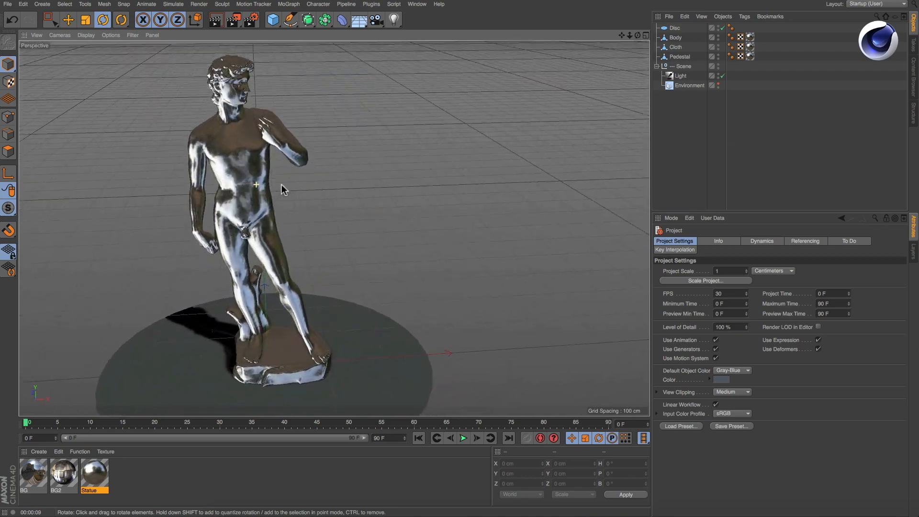
{"action": "left_click_drag", "start_coordinate": [284, 188], "coordinate": [281, 175]}
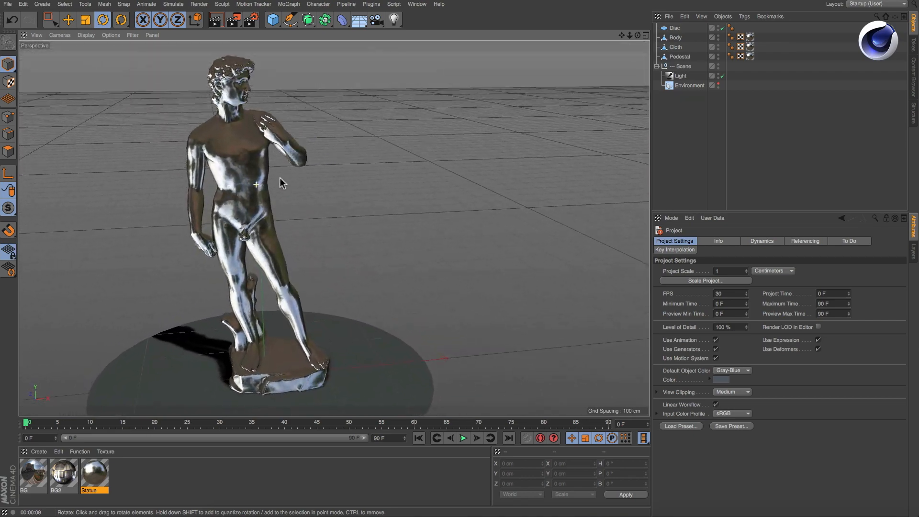
{"action": "left_click_drag", "start_coordinate": [282, 182], "coordinate": [293, 177]}
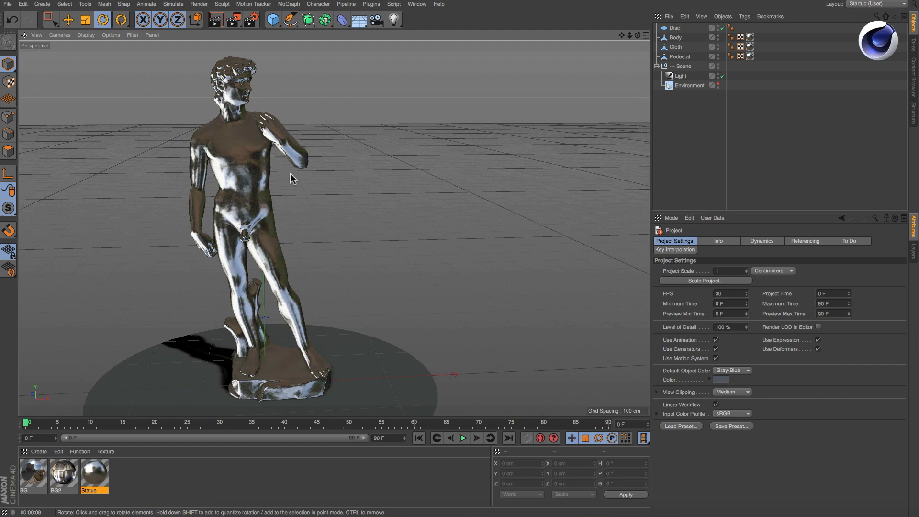
{"action": "mouse_move", "coordinate": [202, 163]}
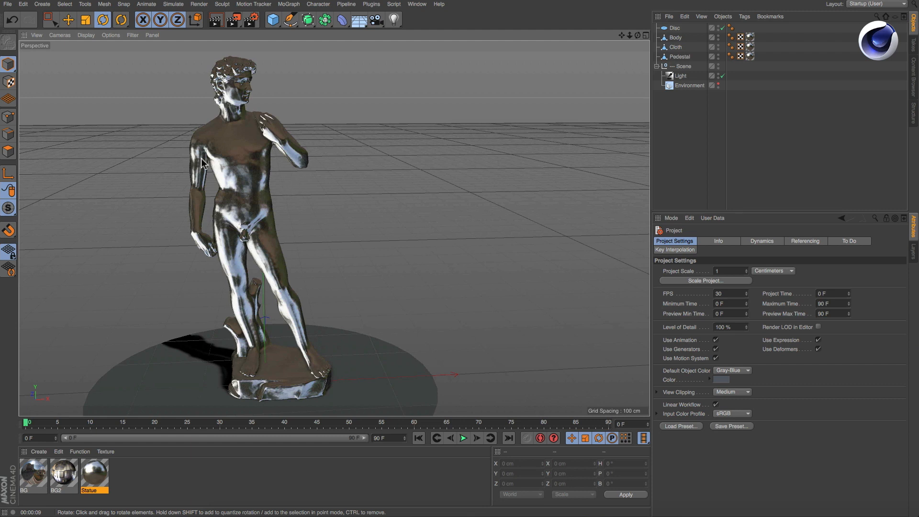
Enable viewport reflections and open the Enhanced OpenGL configuration settings.
{"action": "left_click", "coordinate": [86, 35]}
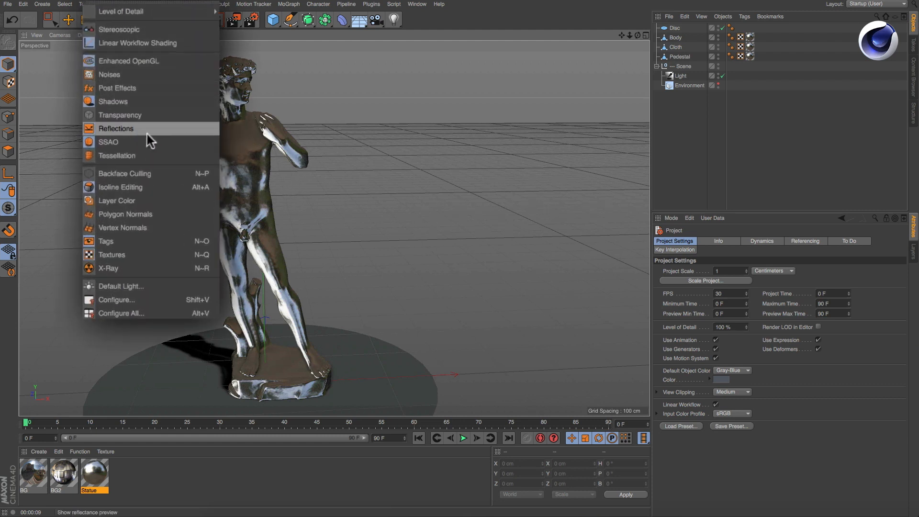
{"action": "left_click", "coordinate": [116, 128]}
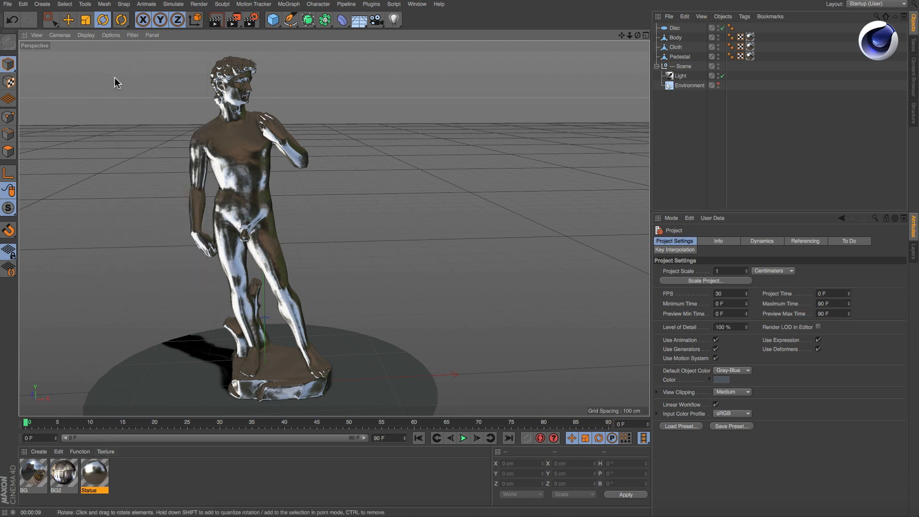
{"action": "left_click", "coordinate": [110, 35]}
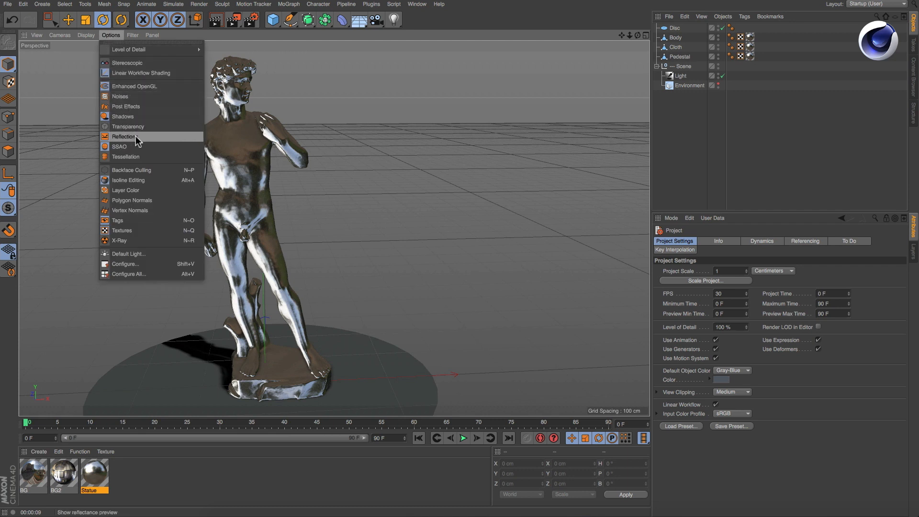
{"action": "left_click", "coordinate": [124, 136]}
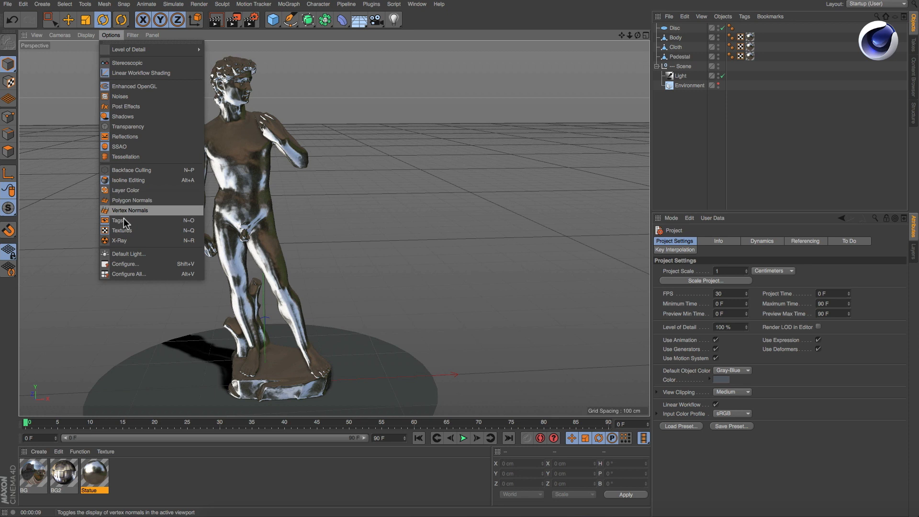
{"action": "left_click", "coordinate": [134, 86]}
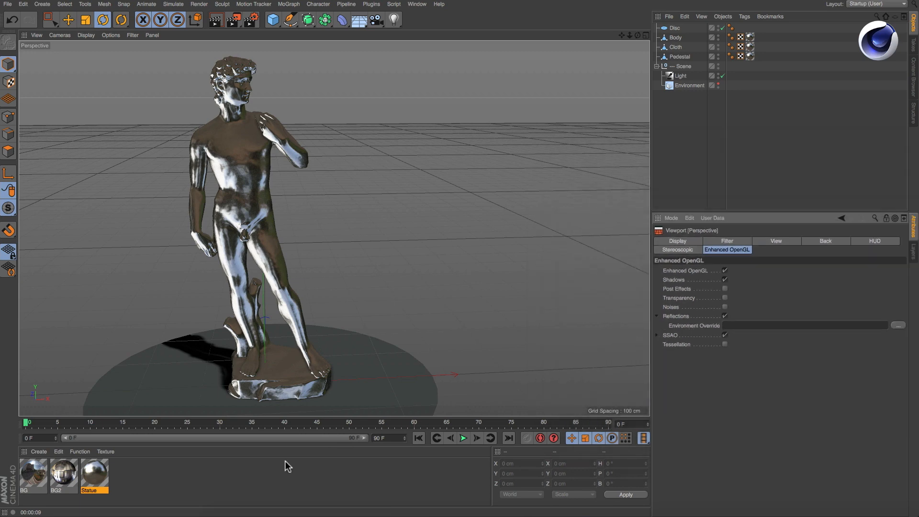
Open the Statue material in the Material Editor.
{"action": "double_click", "coordinate": [93, 474]}
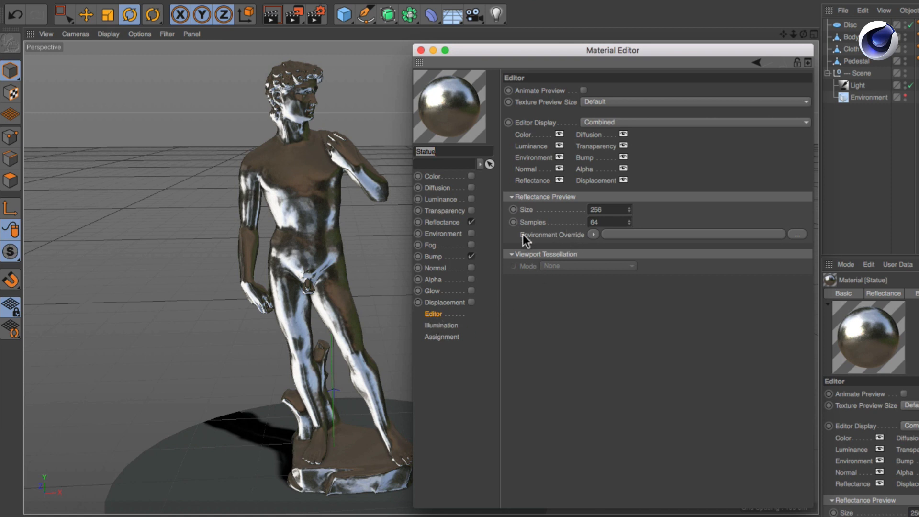
Load the Blurry Reflections HDR as environment override, test-render, then close the editor.
{"action": "left_click", "coordinate": [593, 234]}
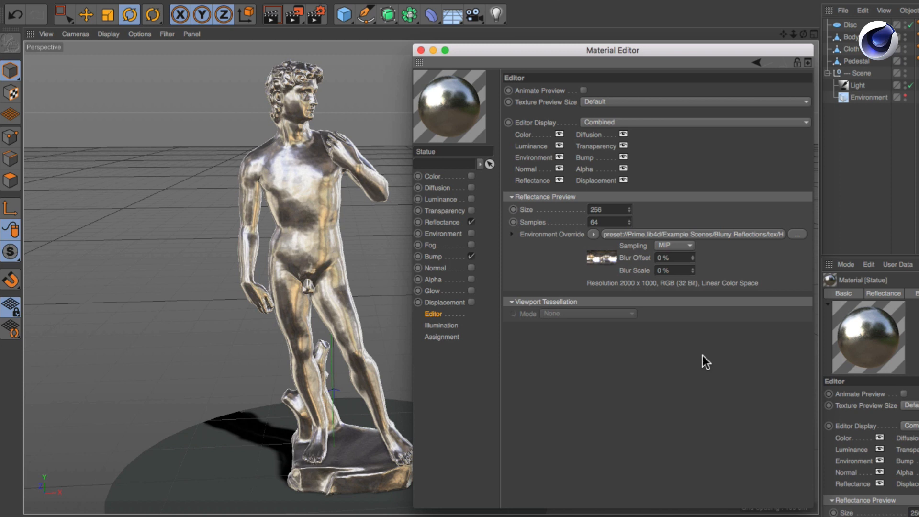
{"action": "mouse_move", "coordinate": [272, 15]}
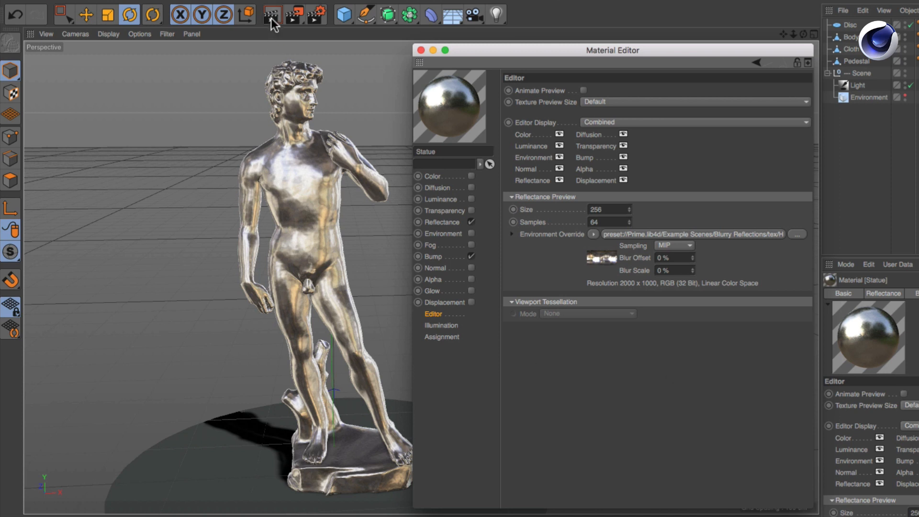
{"action": "left_click", "coordinate": [271, 14]}
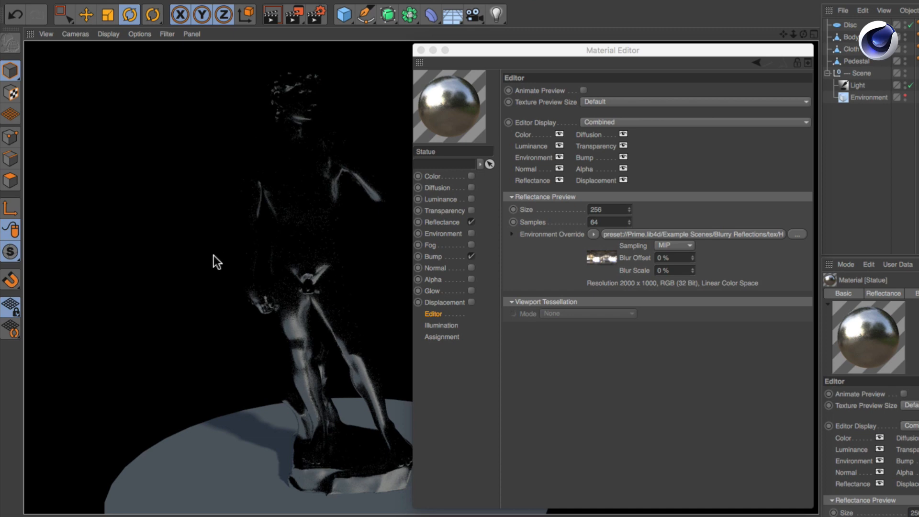
{"action": "left_click", "coordinate": [431, 49]}
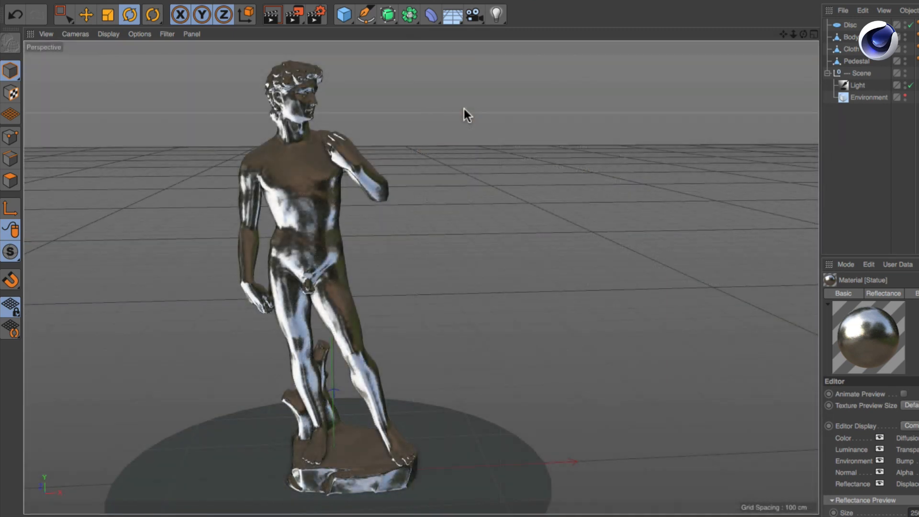
Add a Physical Sky object from the Floor/Sky palette.
{"action": "left_click", "coordinate": [451, 14]}
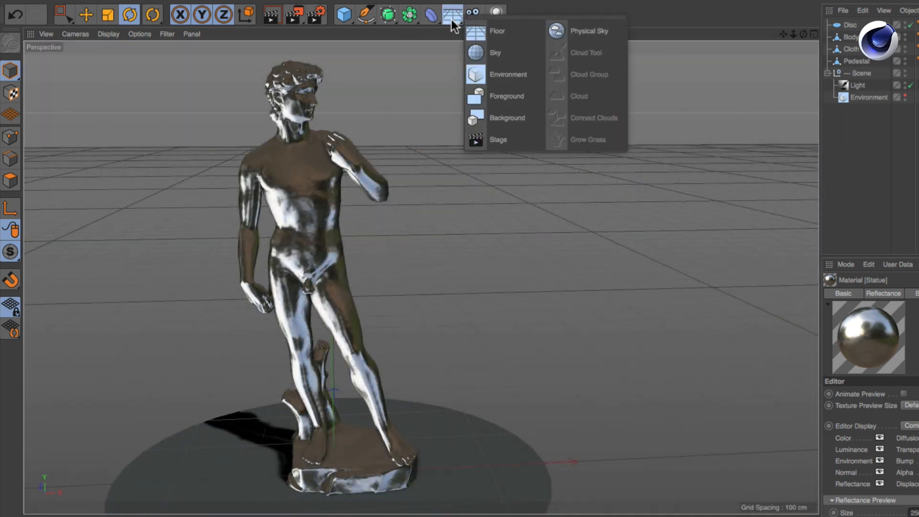
{"action": "mouse_move", "coordinate": [586, 31]}
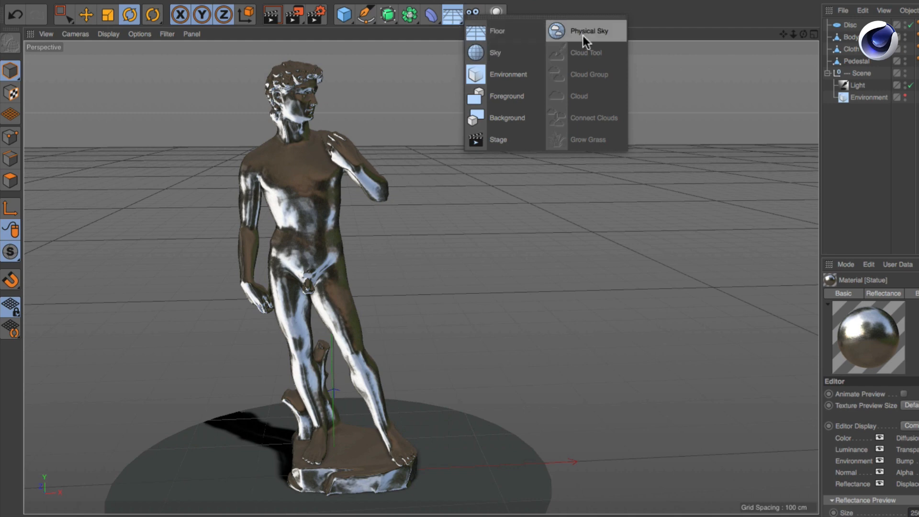
{"action": "left_click", "coordinate": [581, 30]}
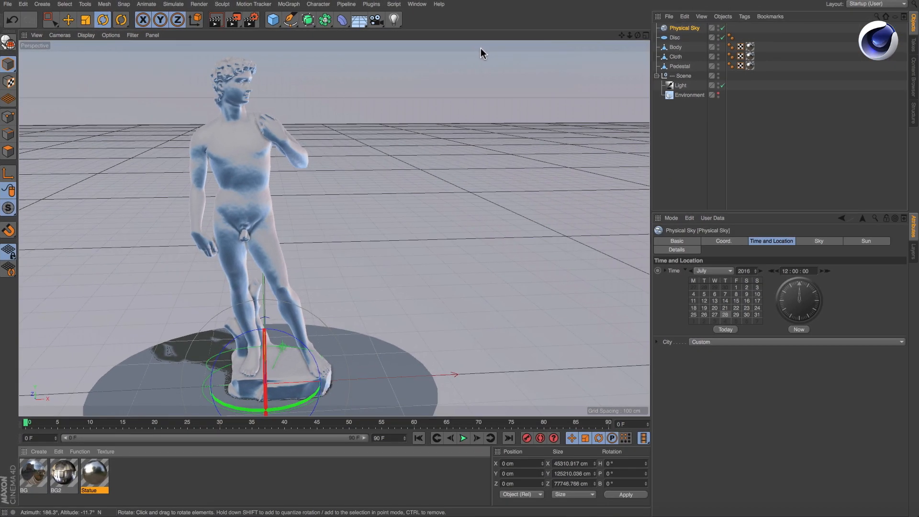